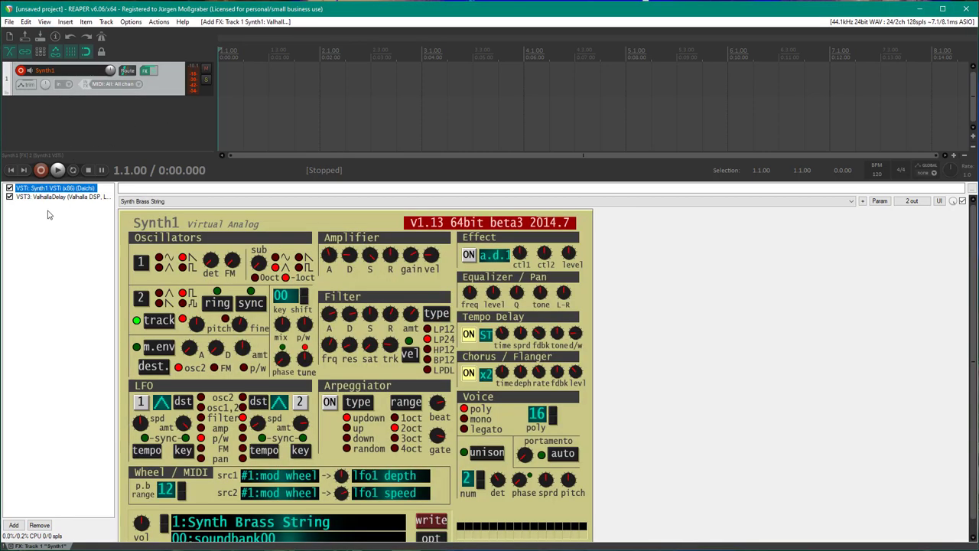
- Enable 'Show FX parameters when size permits' from the mixer's context menu
{"action": "left_click", "coordinate": [53, 201]}
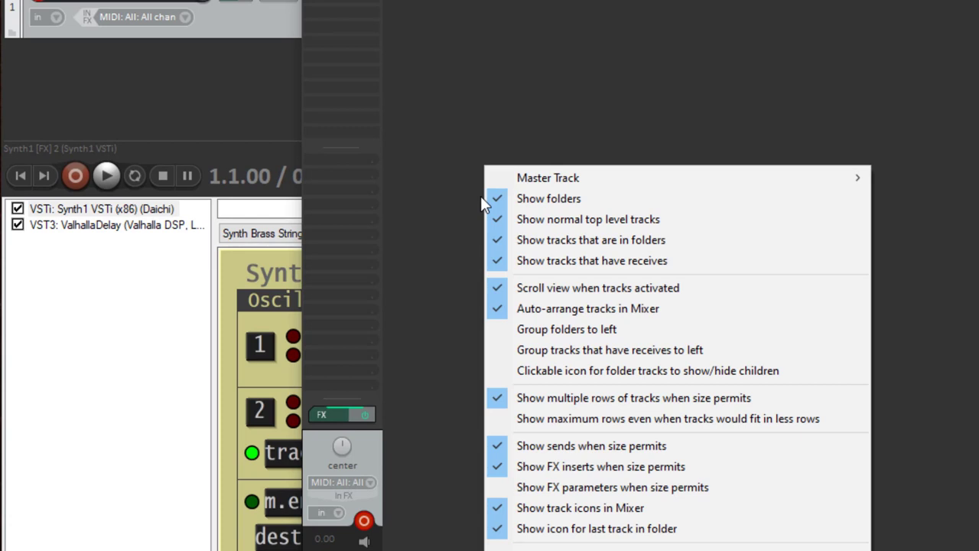
{"action": "mouse_move", "coordinate": [744, 499]}
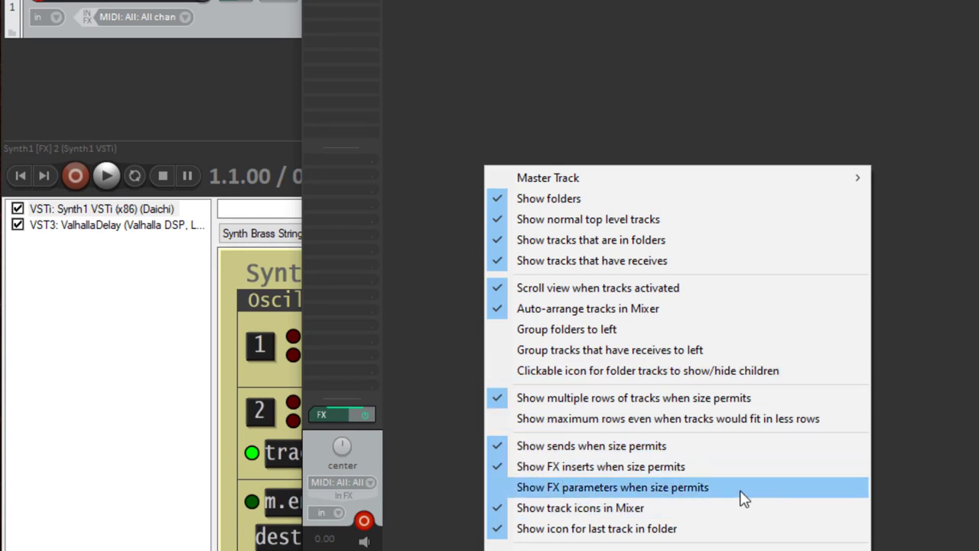
{"action": "left_click", "coordinate": [615, 486]}
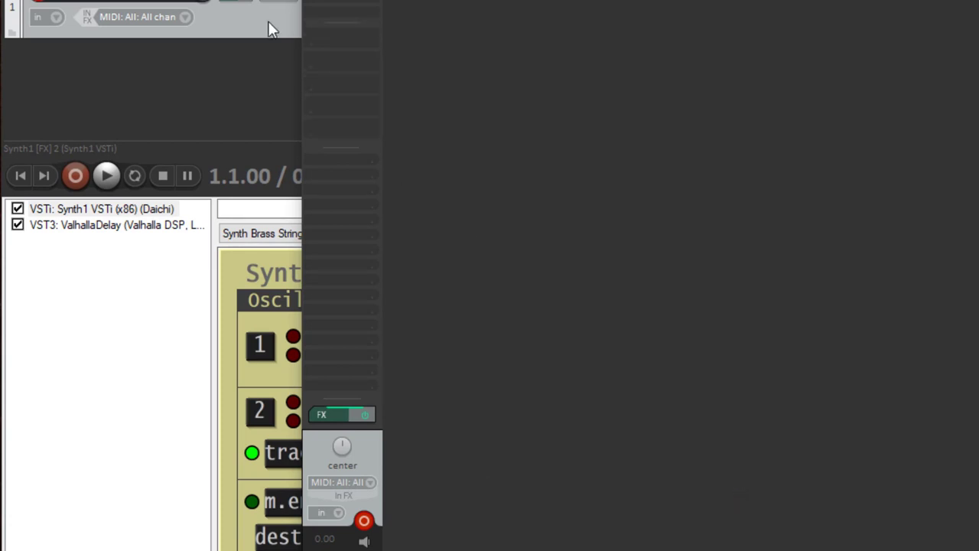
{"action": "mouse_move", "coordinate": [337, 92]}
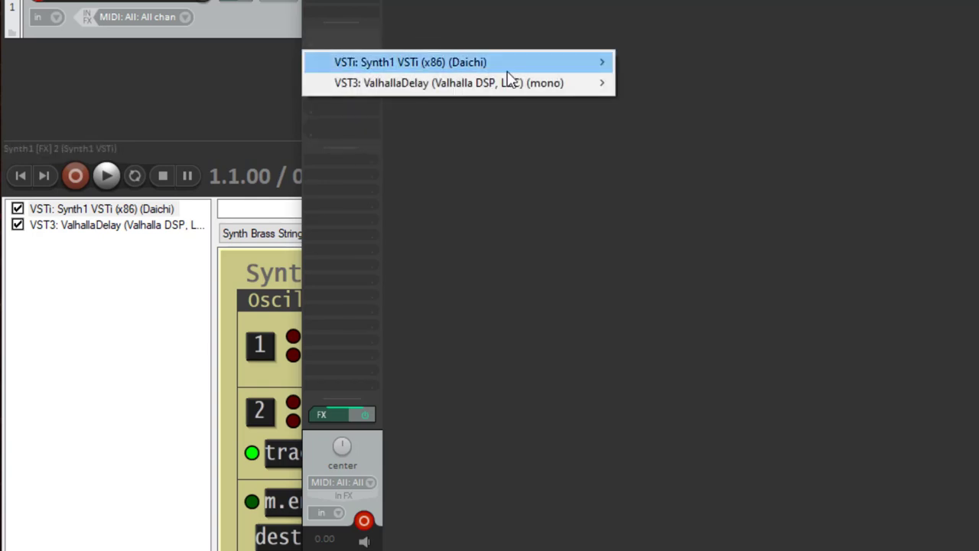
{"action": "mouse_move", "coordinate": [504, 91]}
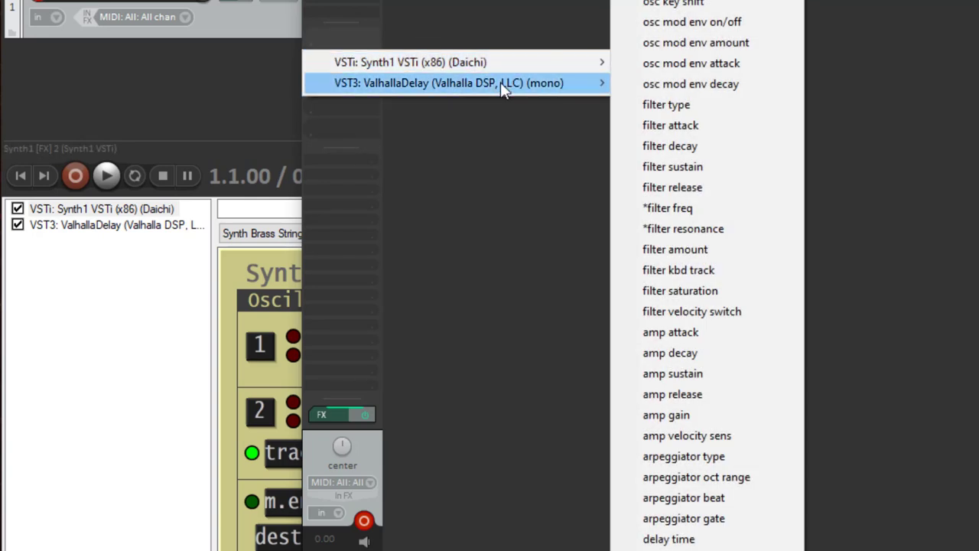
{"action": "mouse_move", "coordinate": [634, 67]}
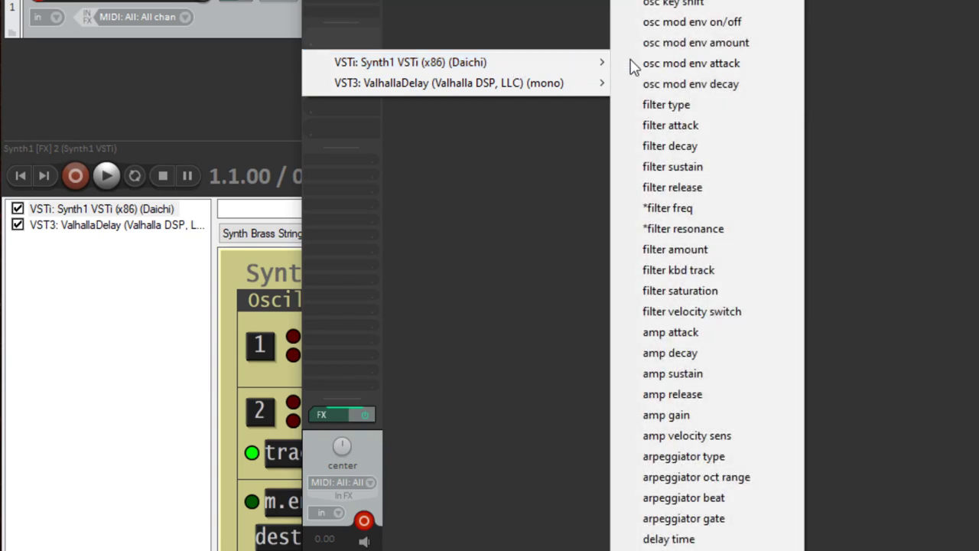
{"action": "mouse_move", "coordinate": [726, 208]}
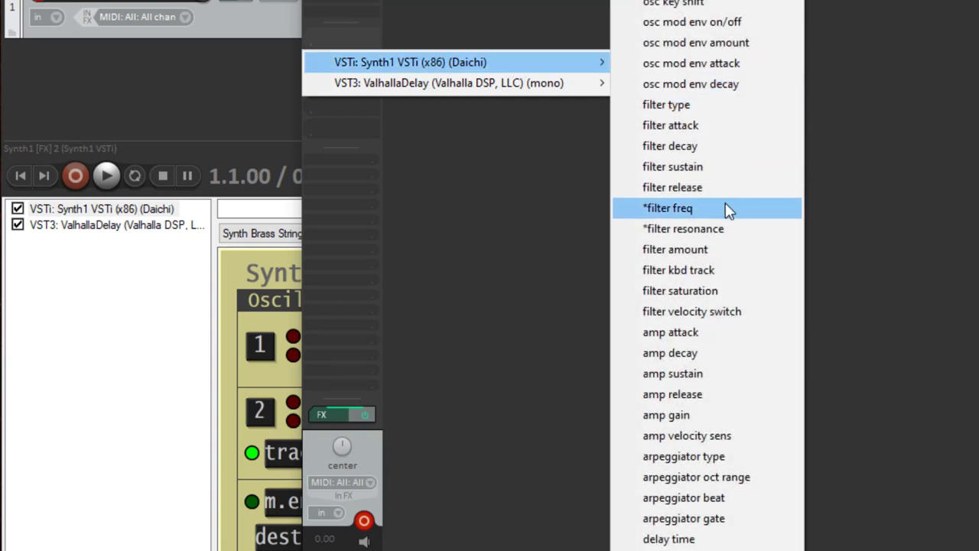
- Add Synth1's filter freq and filter resonance as controls on the track's mixer strip
{"action": "left_click", "coordinate": [671, 208]}
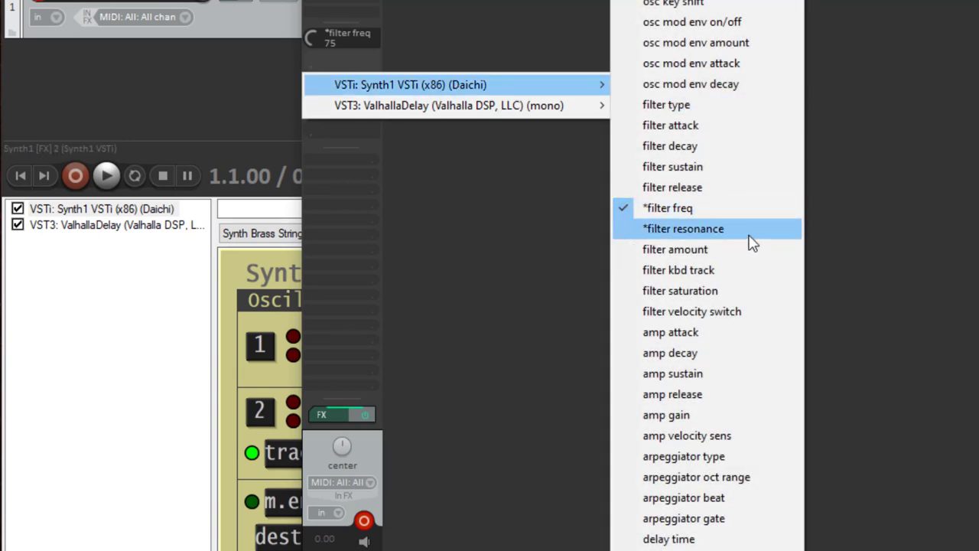
{"action": "left_click", "coordinate": [682, 228]}
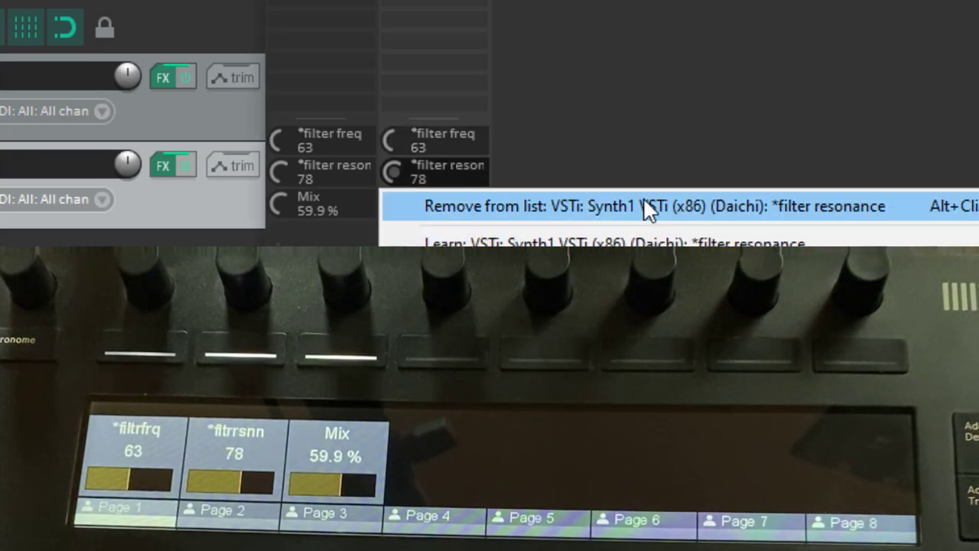
{"action": "left_click", "coordinate": [651, 205]}
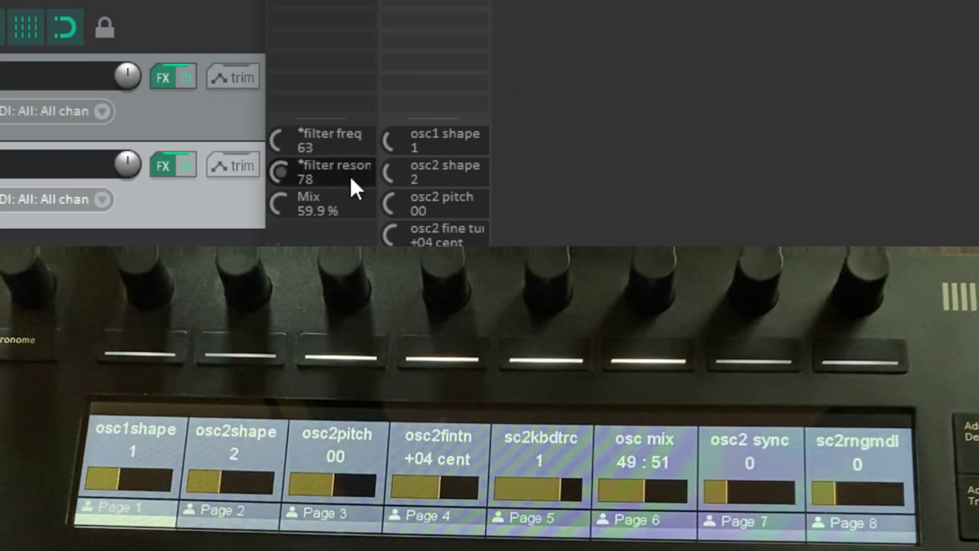
{"action": "mouse_move", "coordinate": [355, 187]}
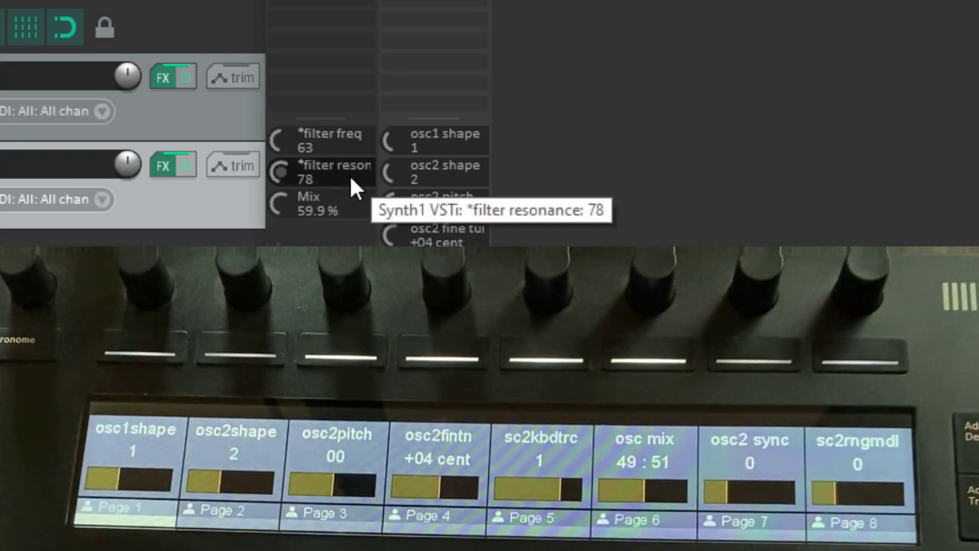